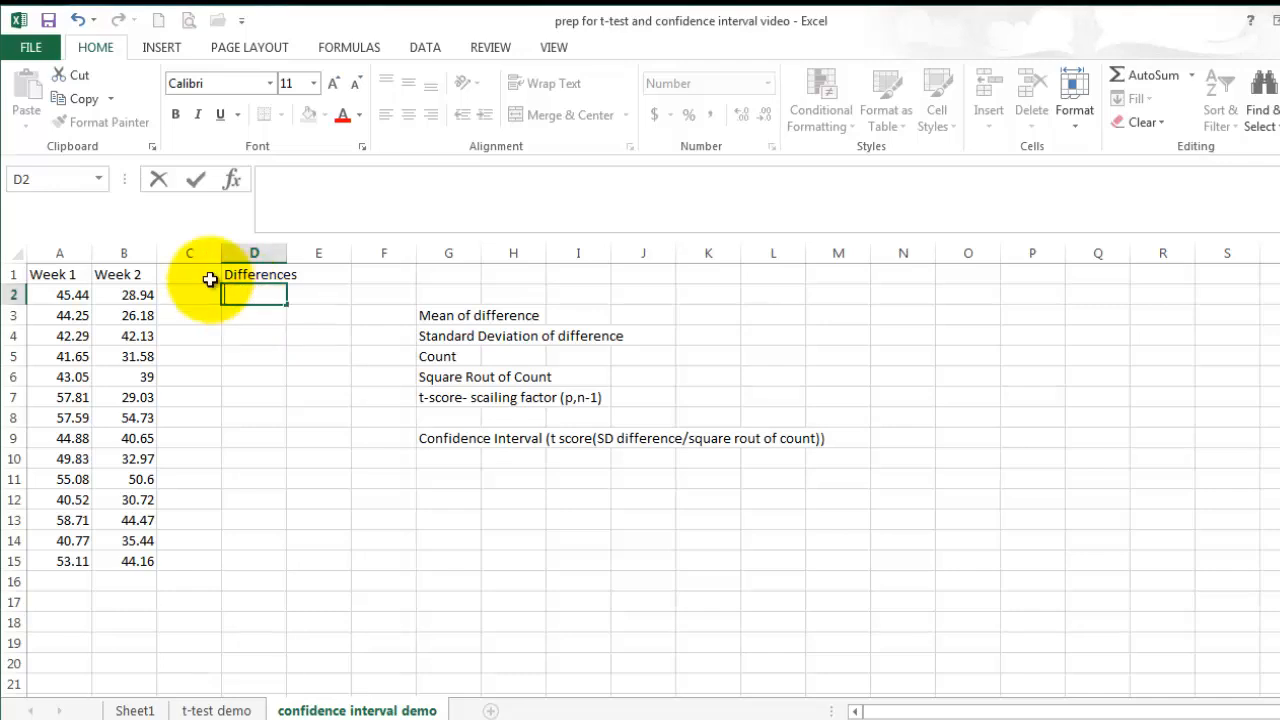
Enter =B2-A2 in D2 and fill the differences down through row 15.
{"action": "type", "text": "=B2-A2"}
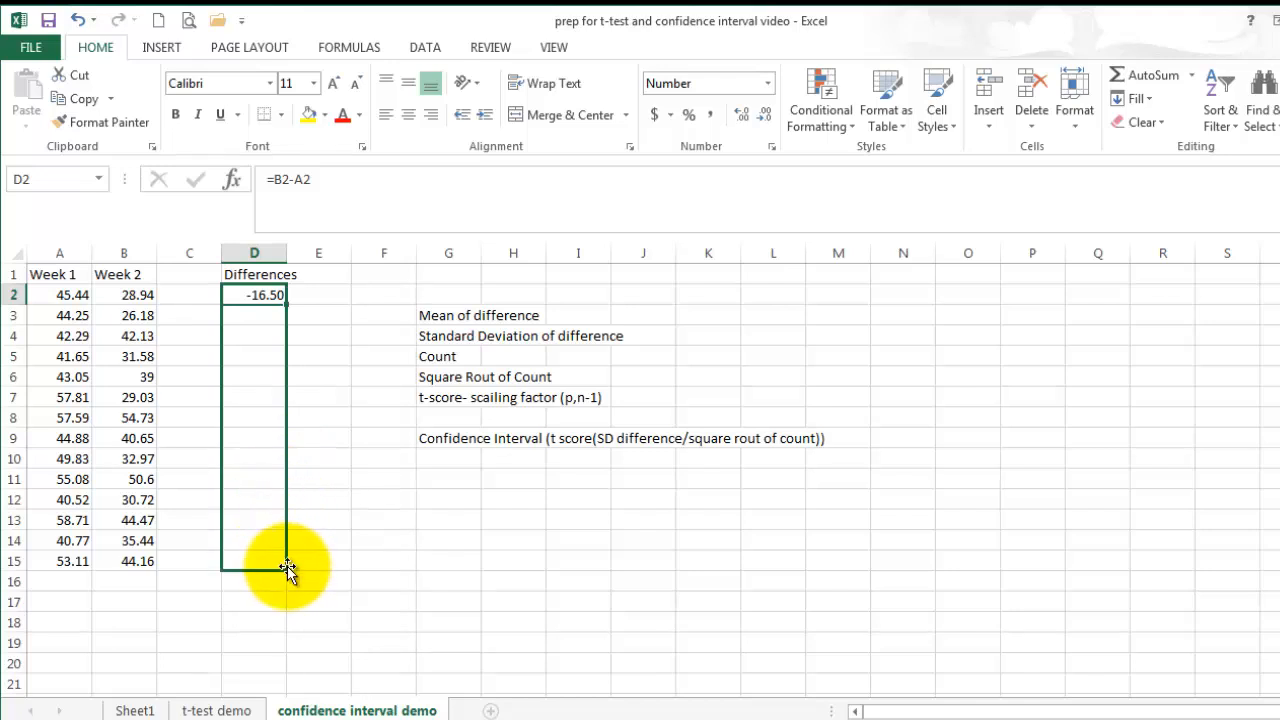
{"action": "left_click_drag", "start_coordinate": [288, 302], "coordinate": [290, 568]}
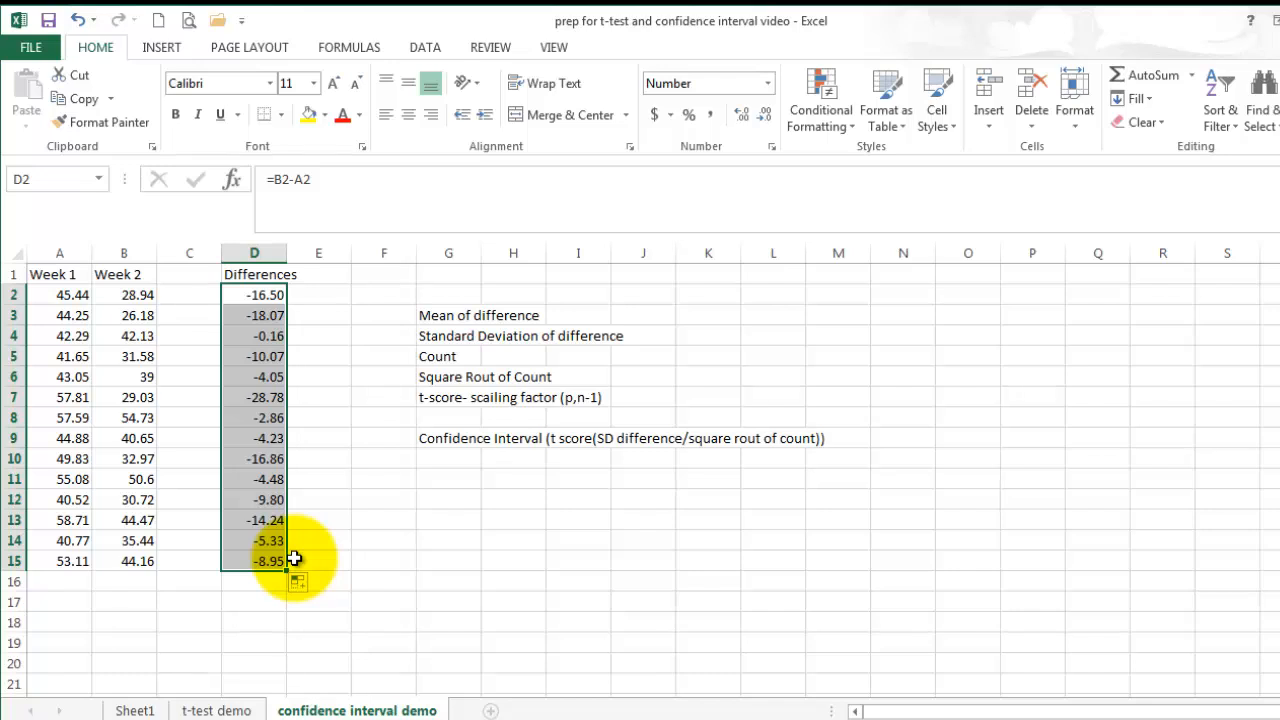
Compute =AVERAGE(D2:D15) in F3 (-10.31) and =STDEV.S(D2:D15) in F4 (7.813487).
{"action": "left_click", "coordinate": [384, 316]}
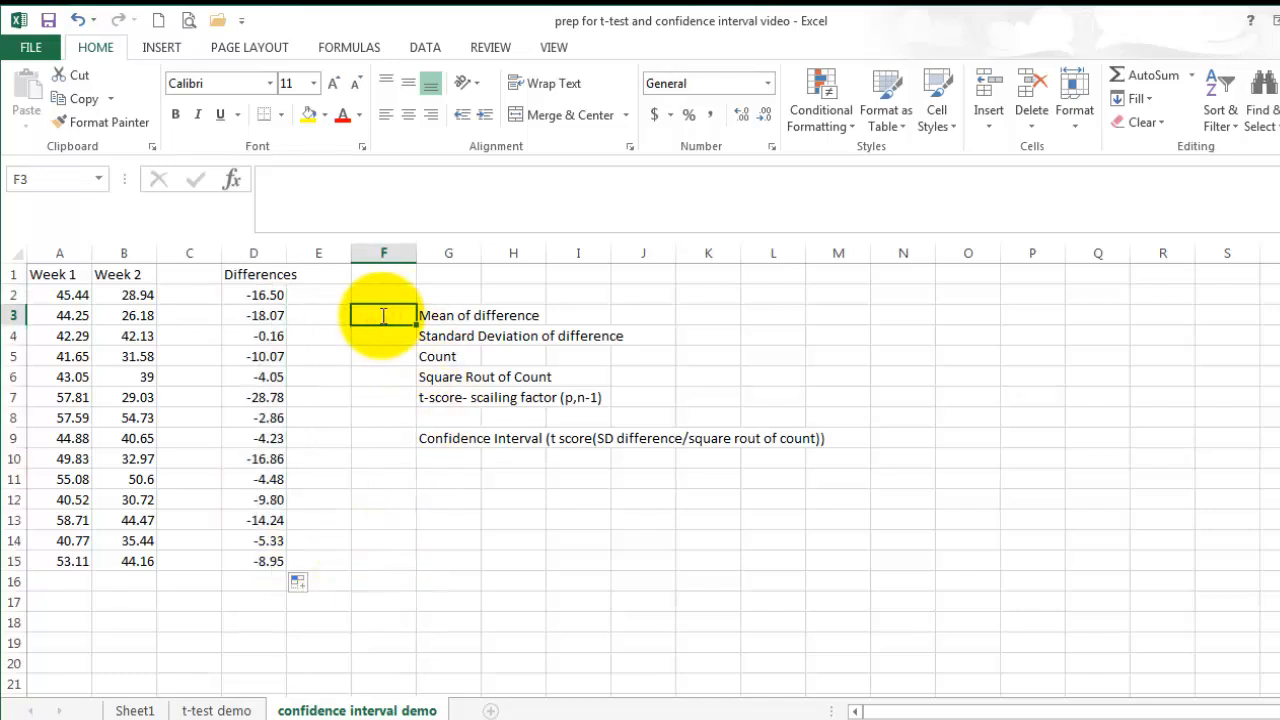
{"action": "type", "text": "=average("}
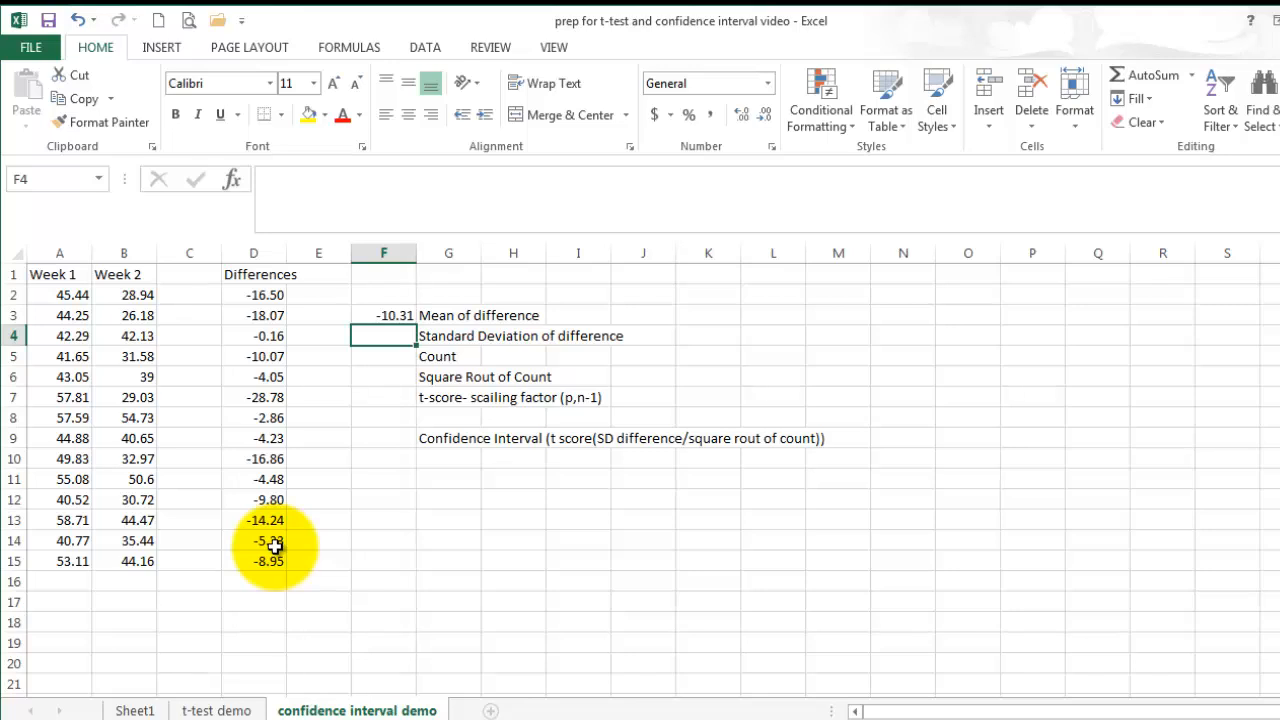
{"action": "type", "text": "=stdev.s("}
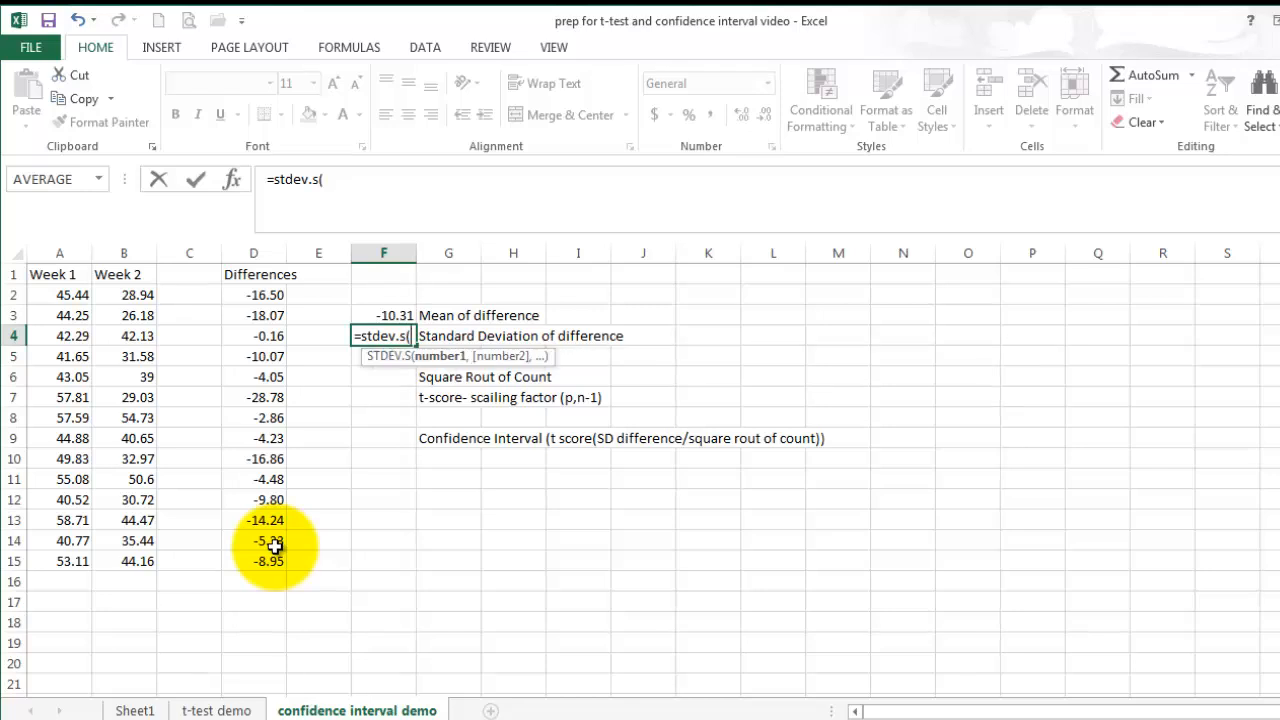
{"action": "left_click_drag", "start_coordinate": [252, 294], "coordinate": [252, 560]}
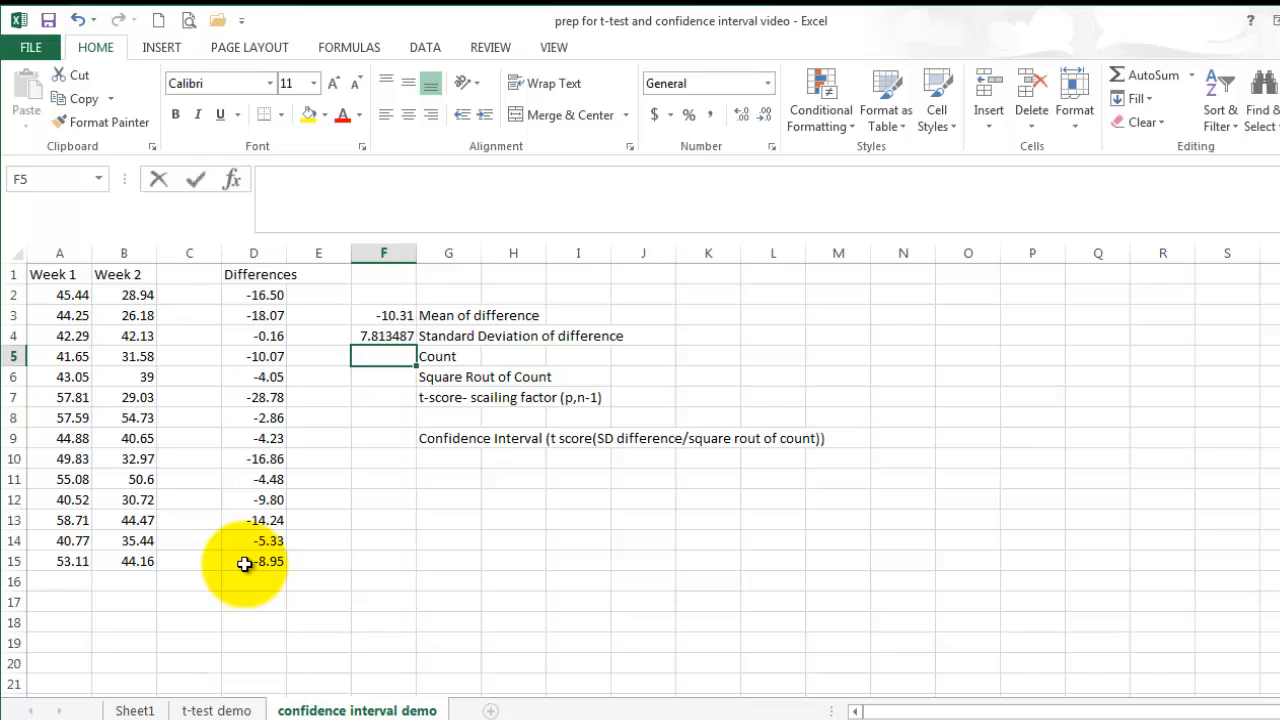
Compute =COUNT(D2:D15) in F5 (14) and =SQRT(F5) in F6 (3.741657).
{"action": "type", "text": "=count("}
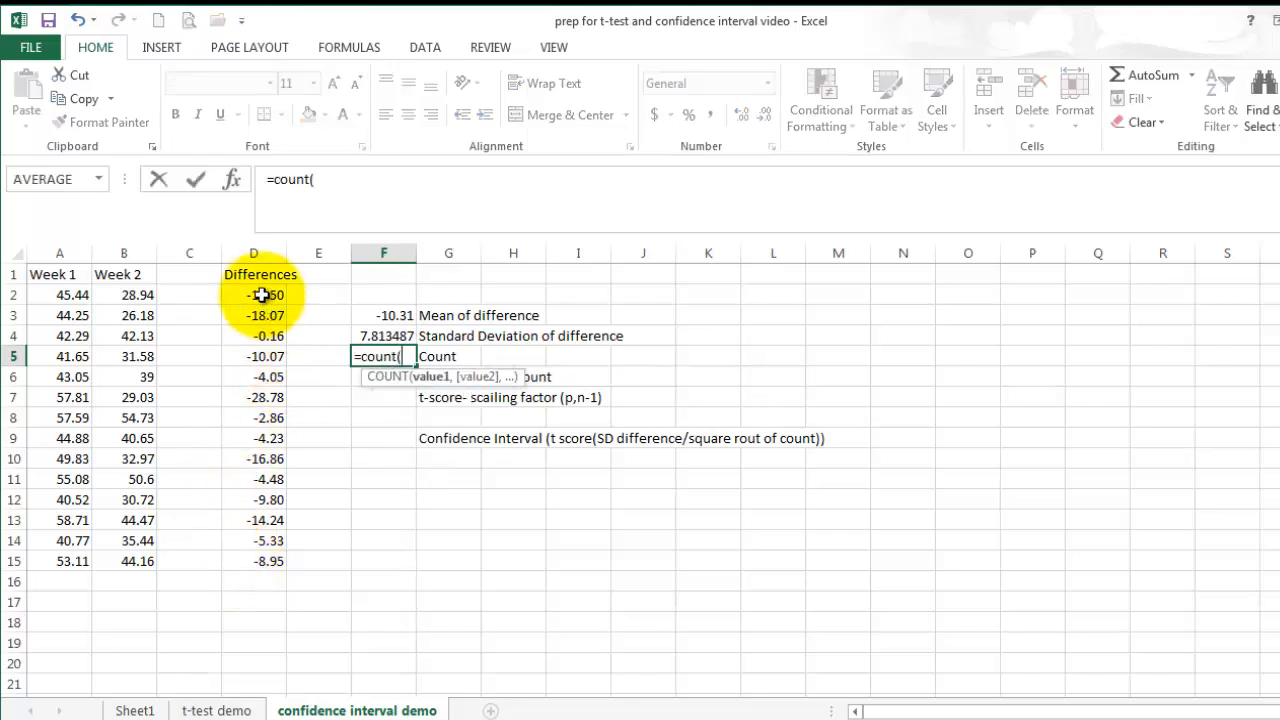
{"action": "left_click_drag", "start_coordinate": [252, 294], "coordinate": [252, 560]}
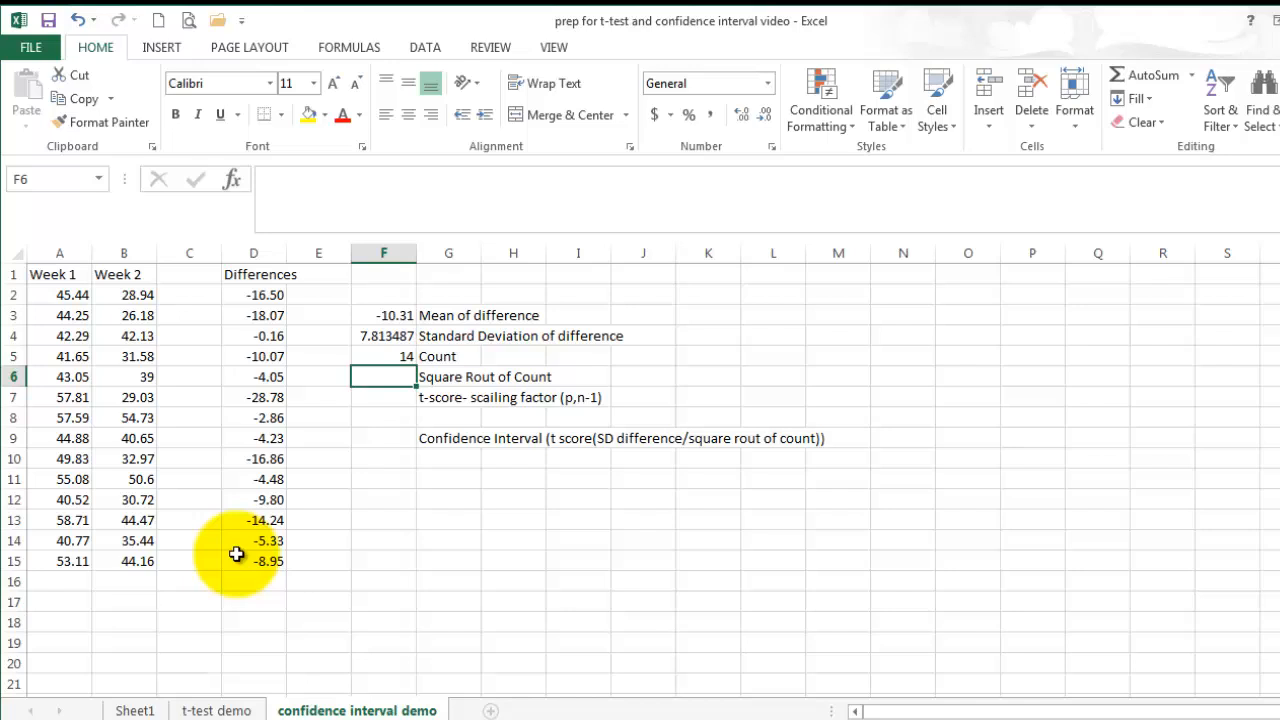
{"action": "type", "text": "=sqrt("}
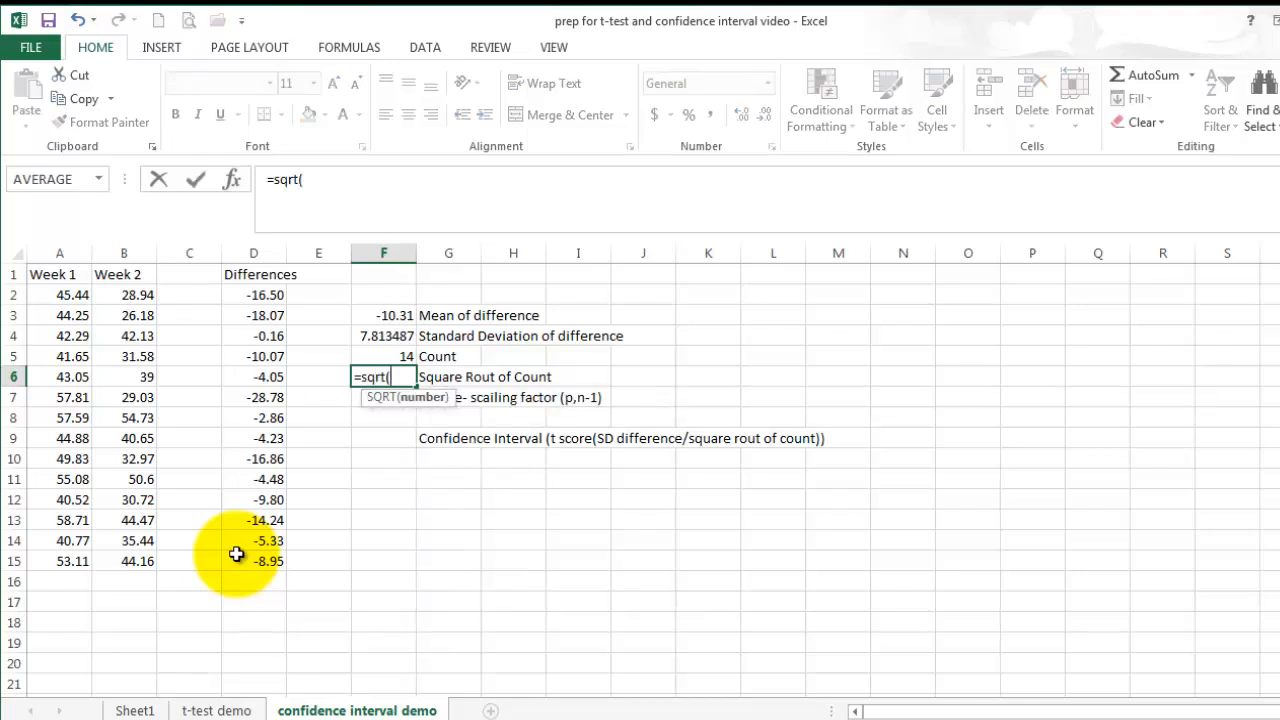
{"action": "left_click", "coordinate": [384, 356]}
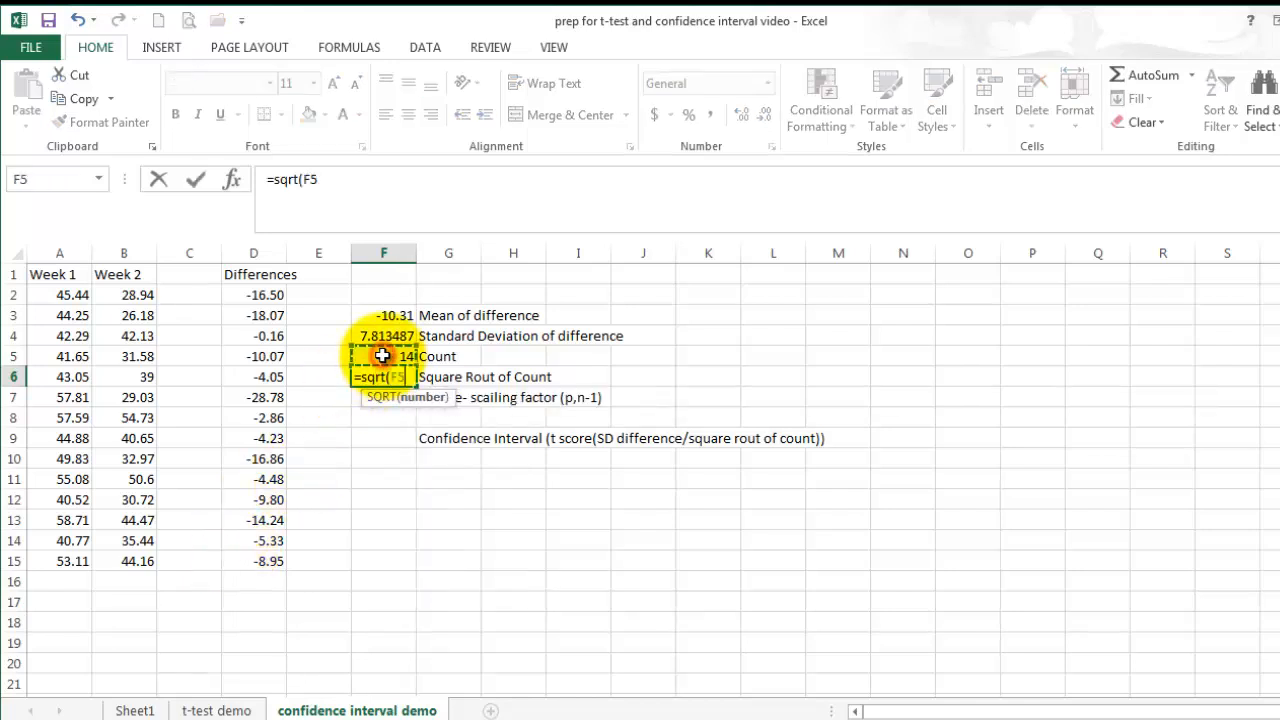
{"action": "key", "text": "Return"}
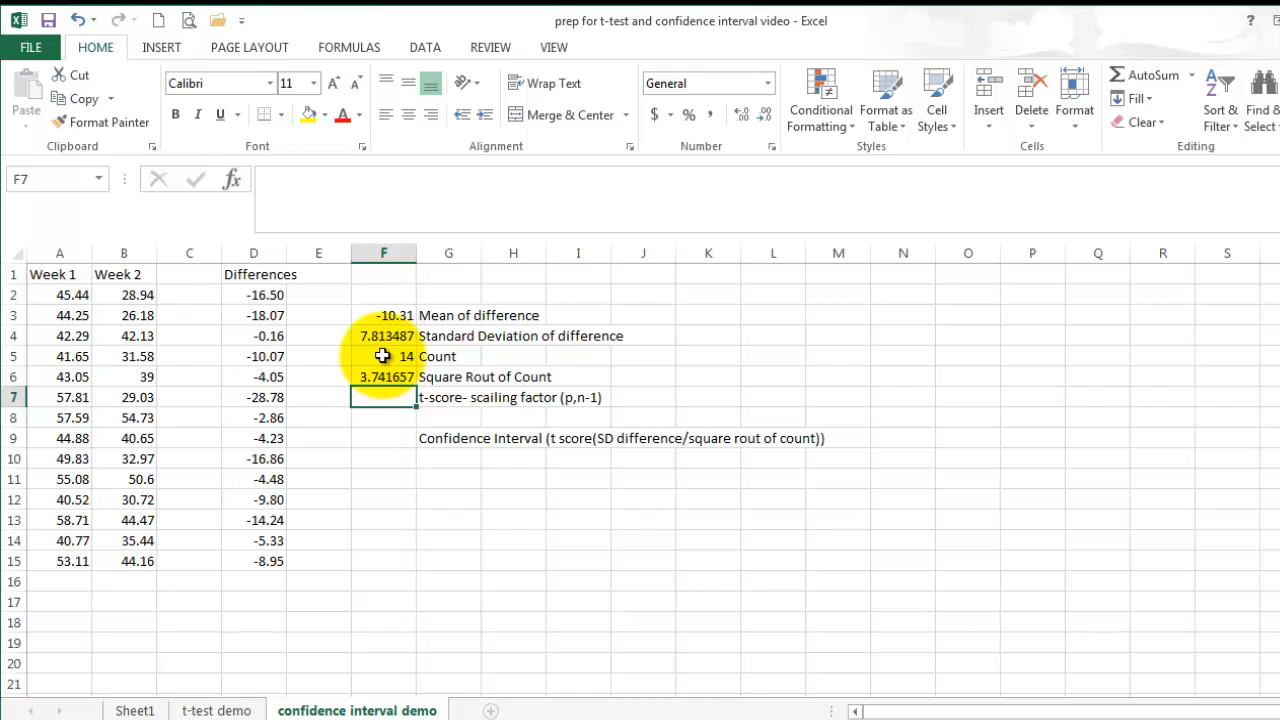
Enter =TINV(0.05,13) in F7 to get the t-score factor 2.160369.
{"action": "type", "text": "=TINV("}
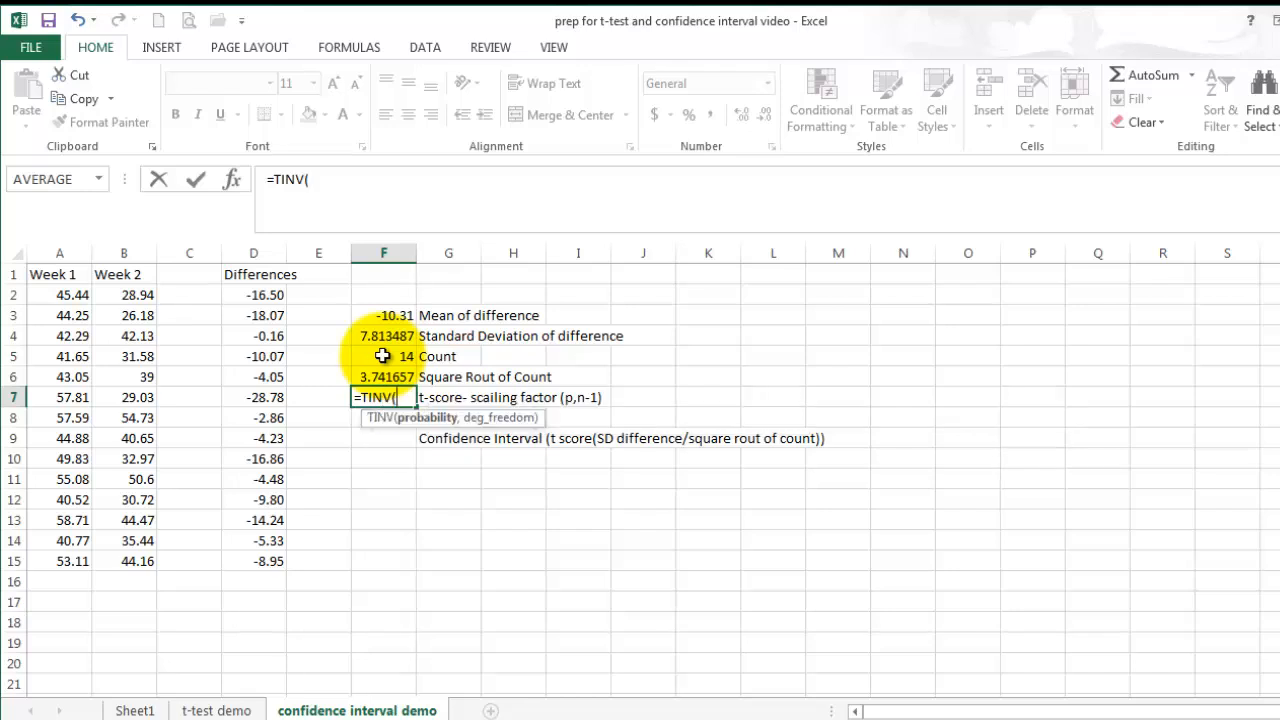
{"action": "type", "text": "0.05"}
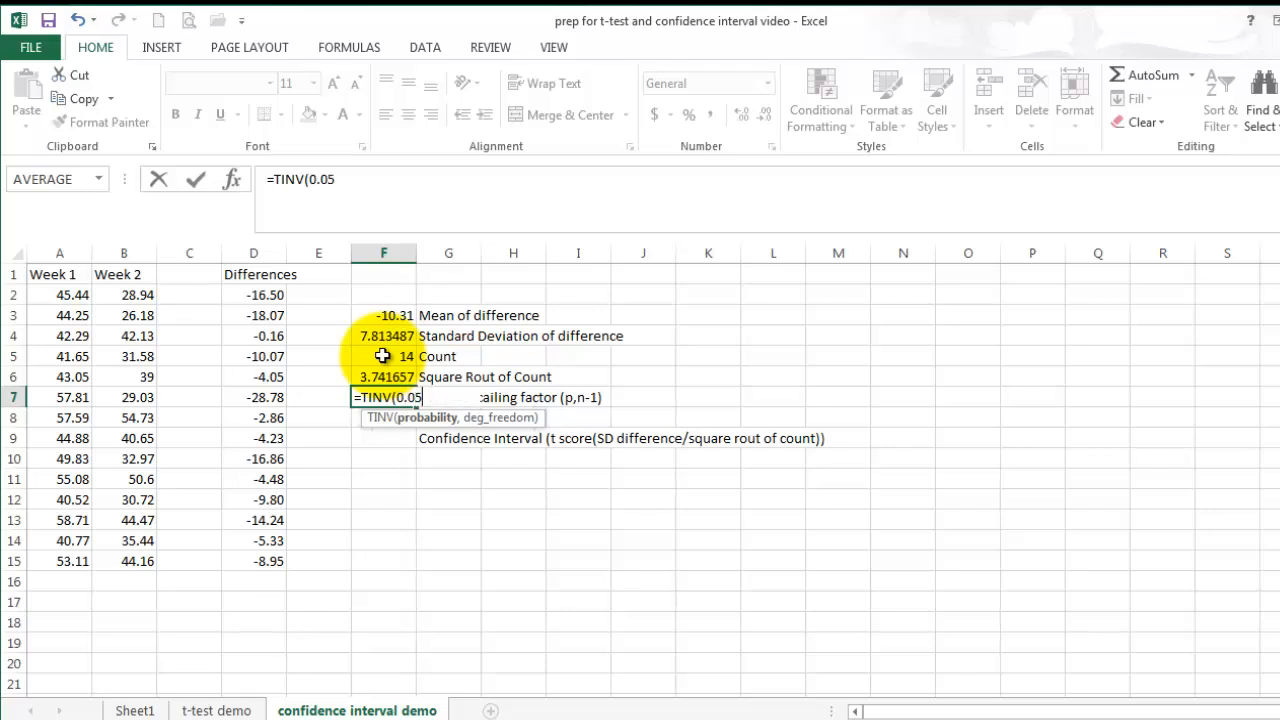
{"action": "type", "text": ","}
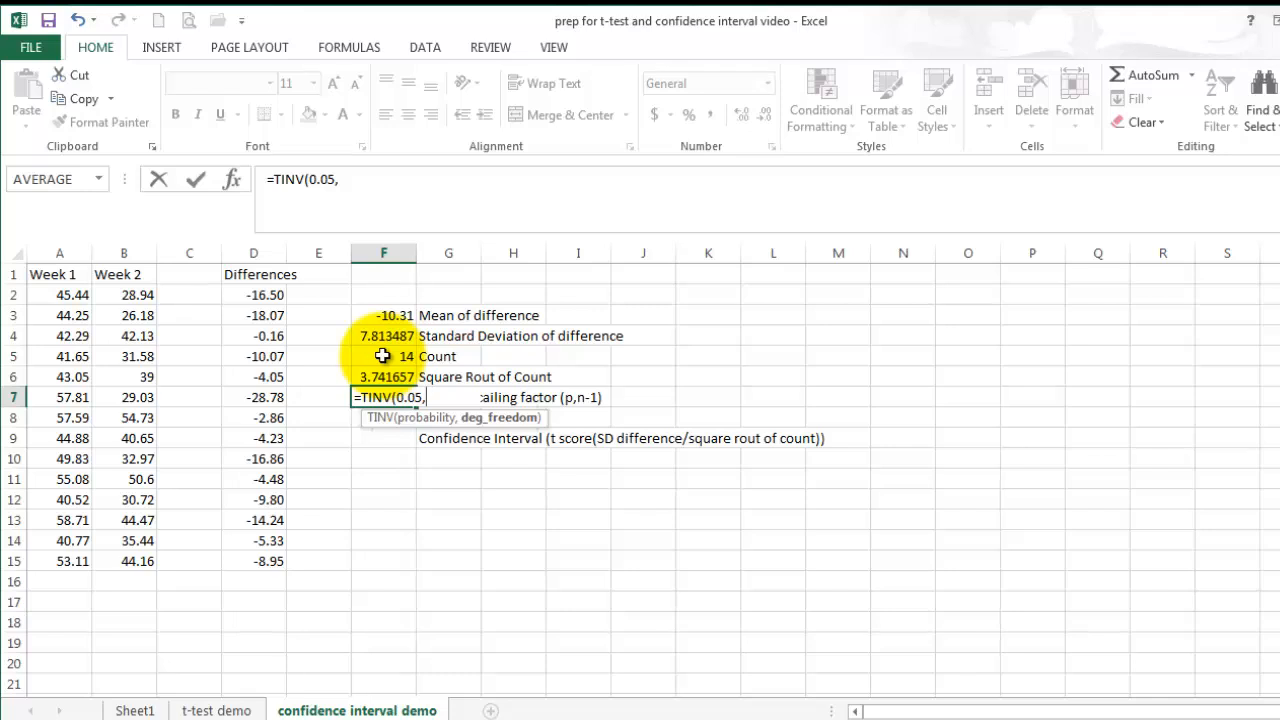
{"action": "type", "text": "1"}
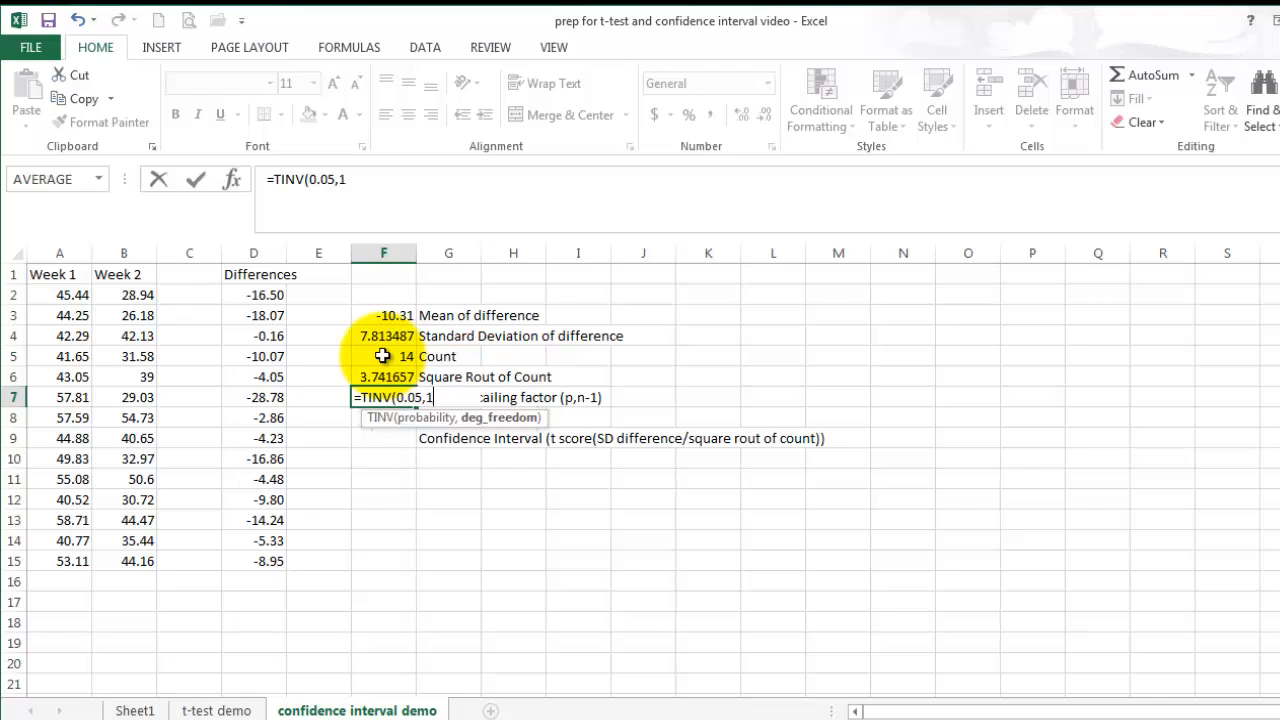
{"action": "key", "text": "Return"}
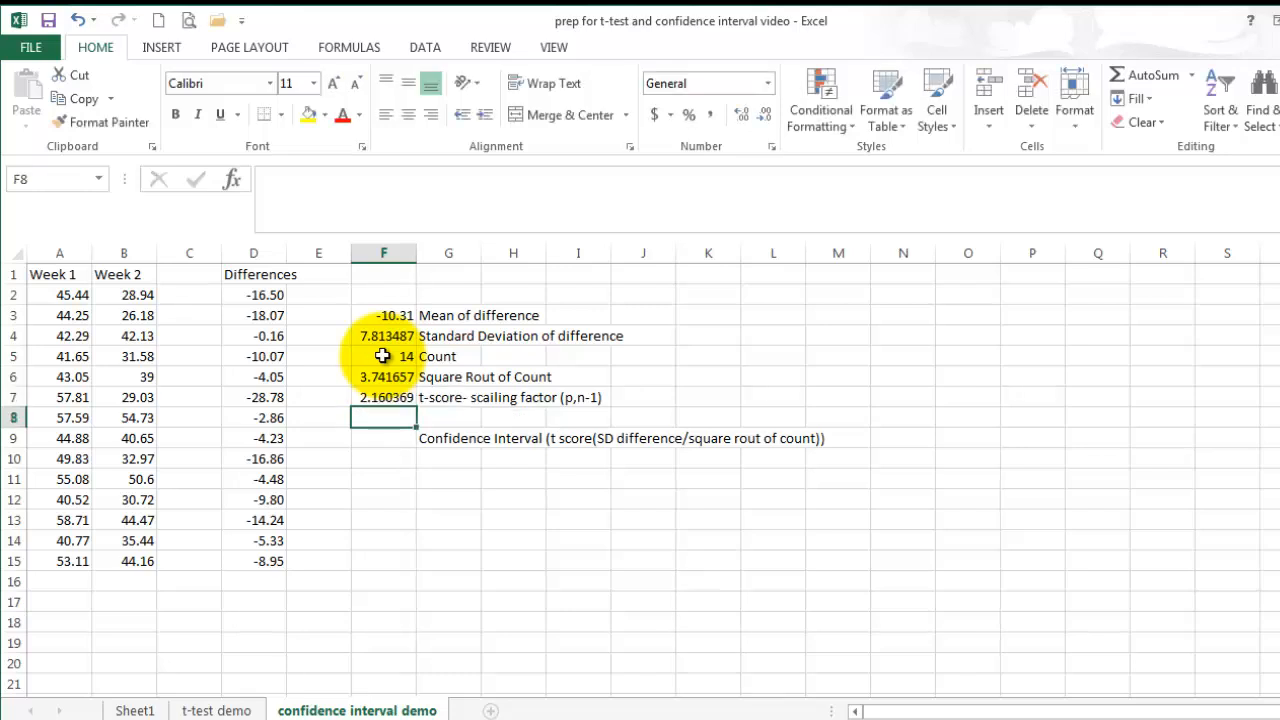
{"action": "mouse_move", "coordinate": [384, 430]}
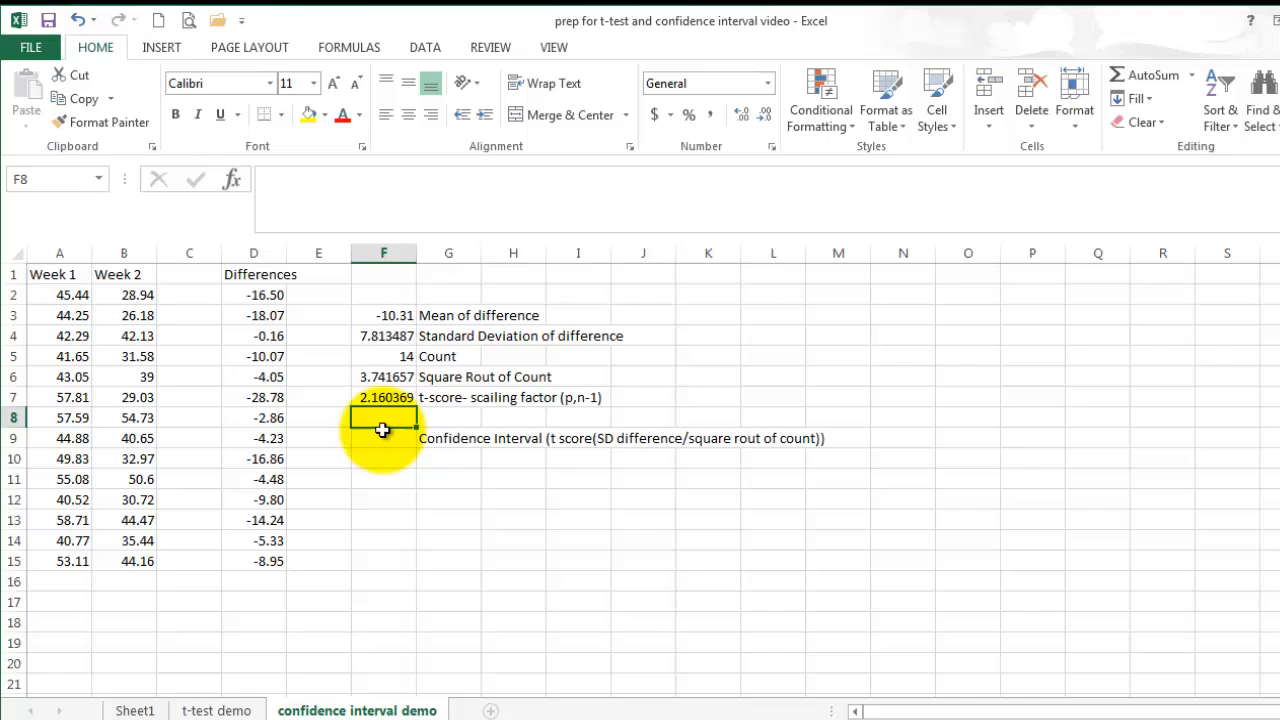
{"action": "mouse_move", "coordinate": [382, 440]}
{"action": "type", "text": "="}
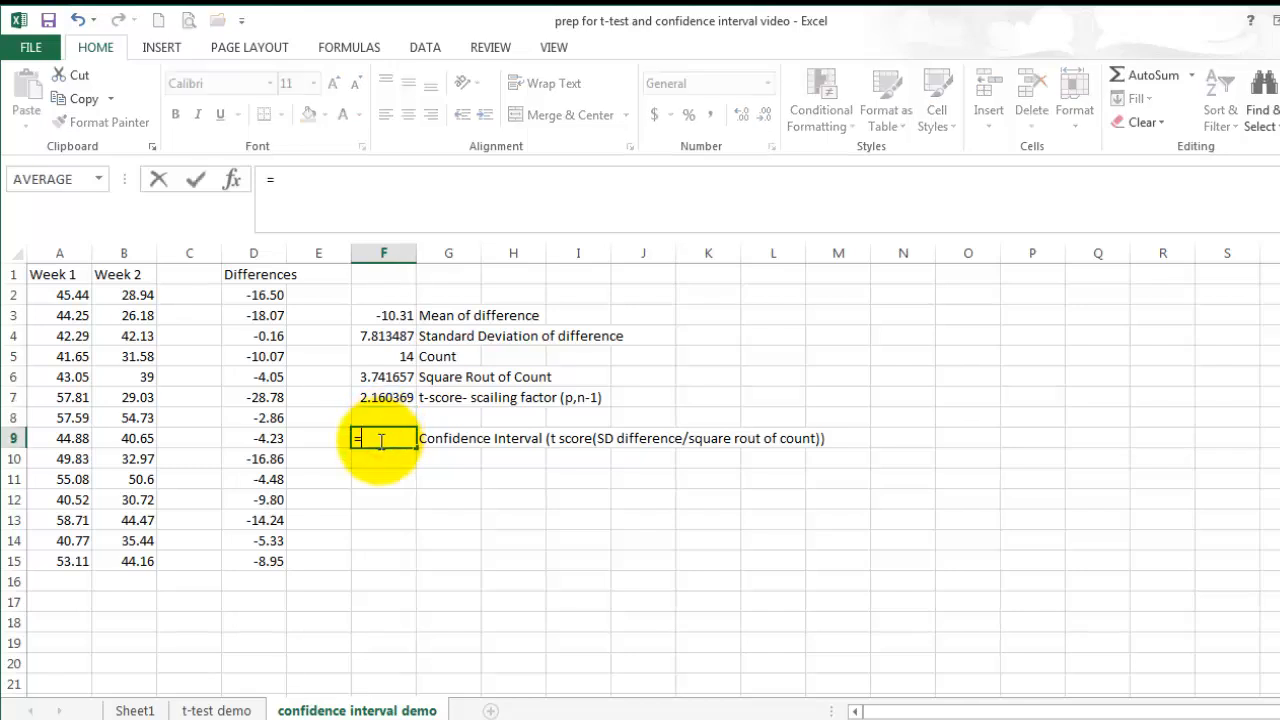
Build the confidence interval formula =F7*(F4/F6) in F9.
{"action": "type", "text": "F7*"}
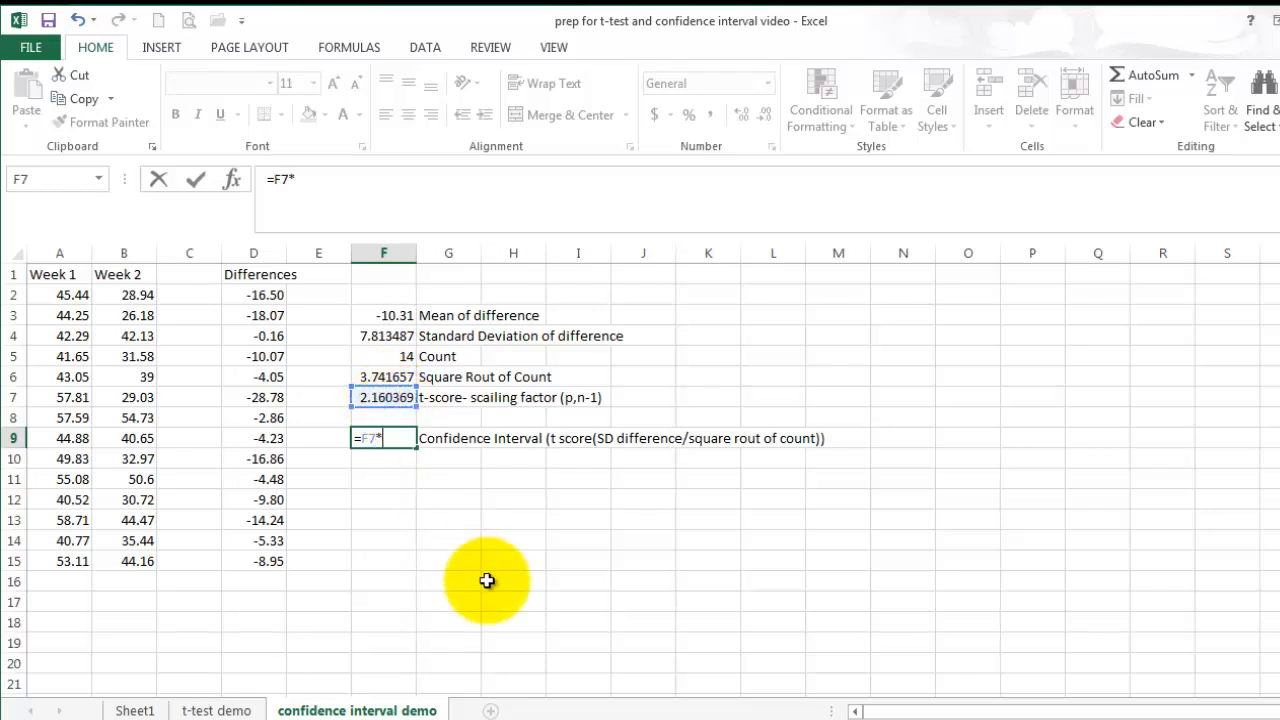
{"action": "type", "text": "("}
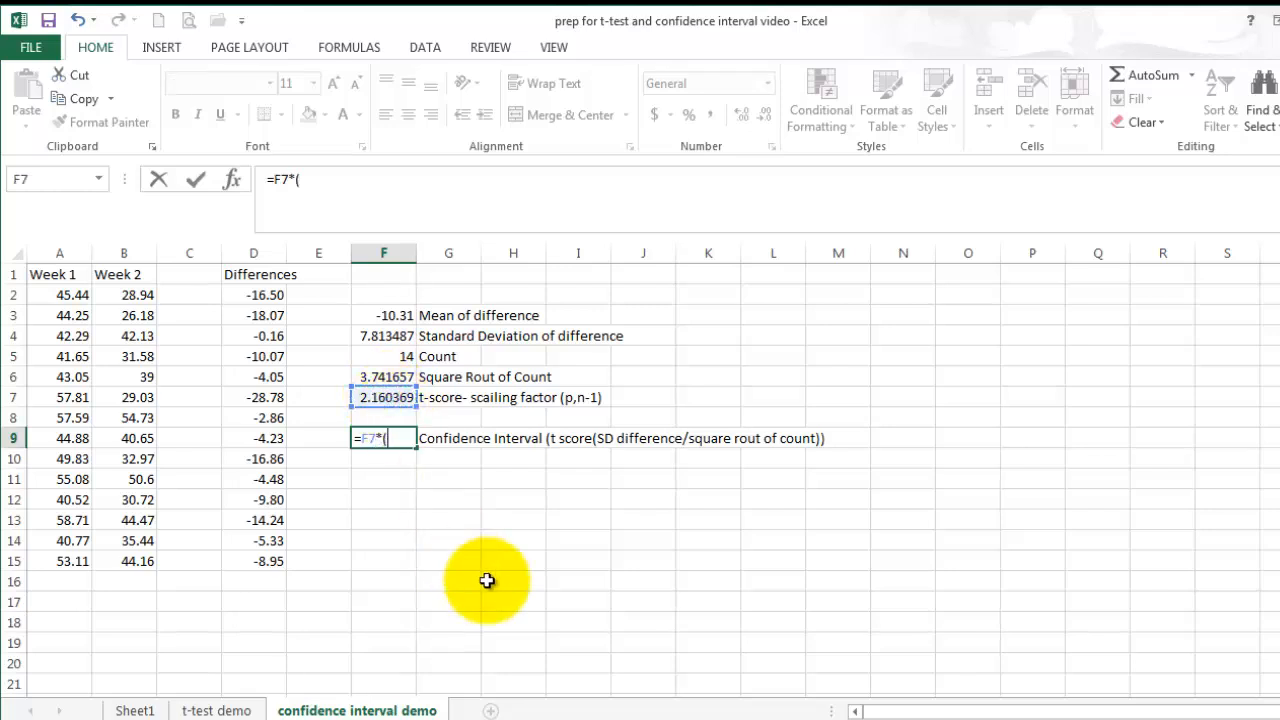
{"action": "left_click", "coordinate": [384, 336]}
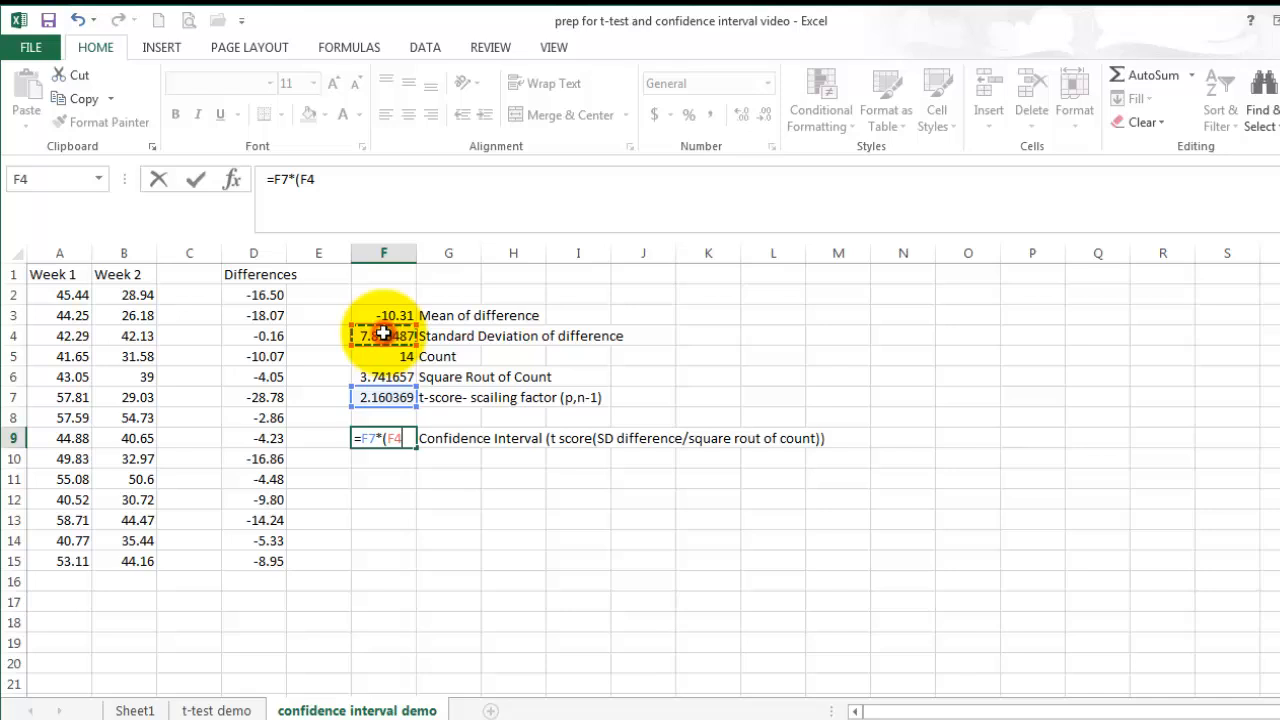
{"action": "type", "text": "/"}
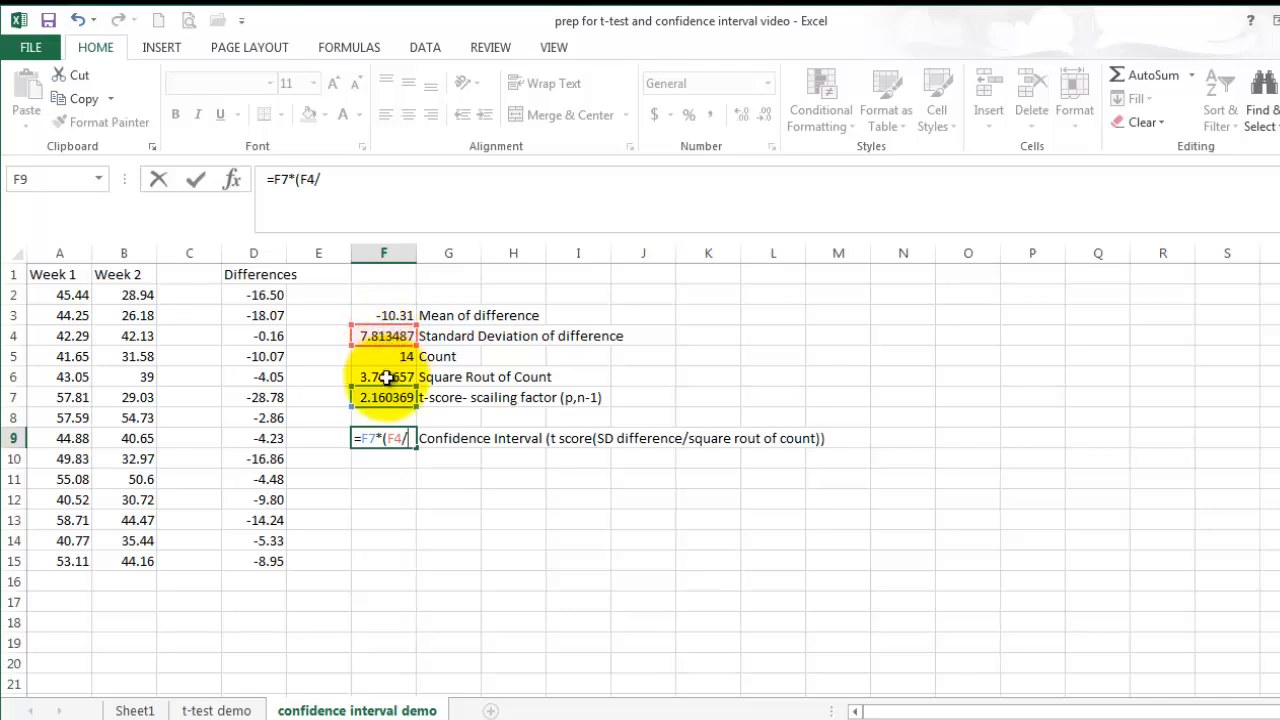
{"action": "type", "text": "F6)"}
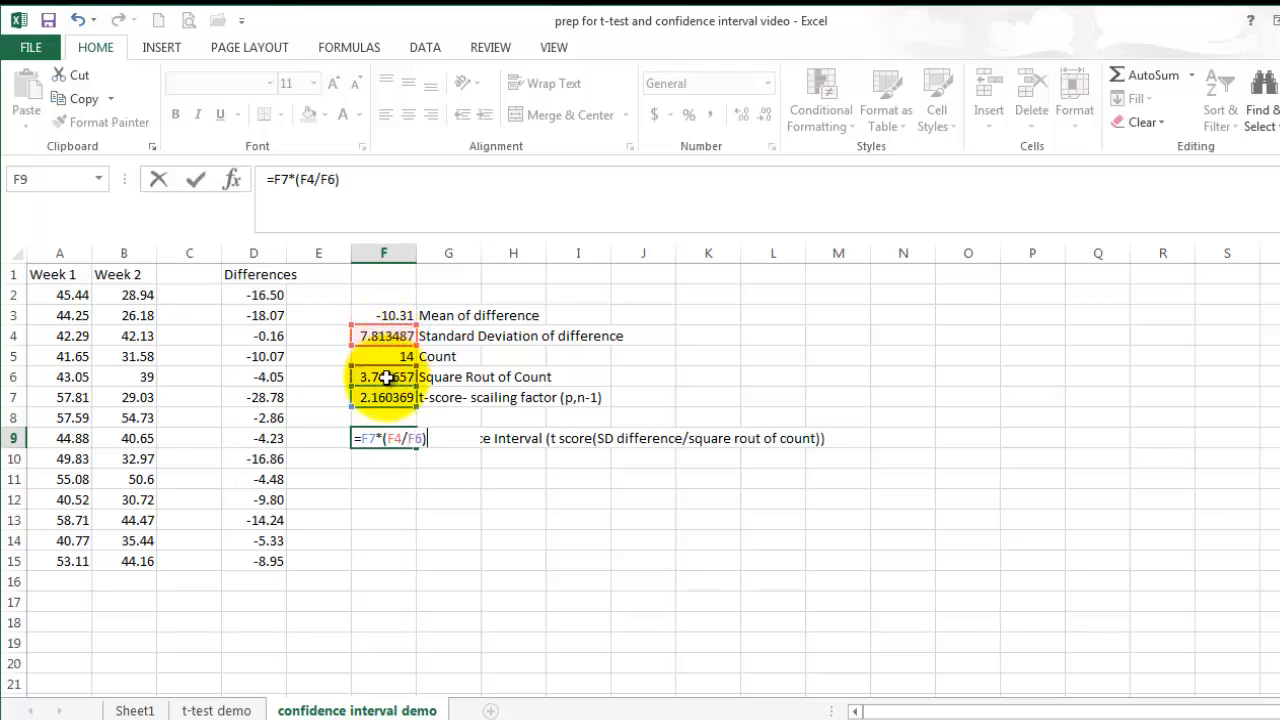